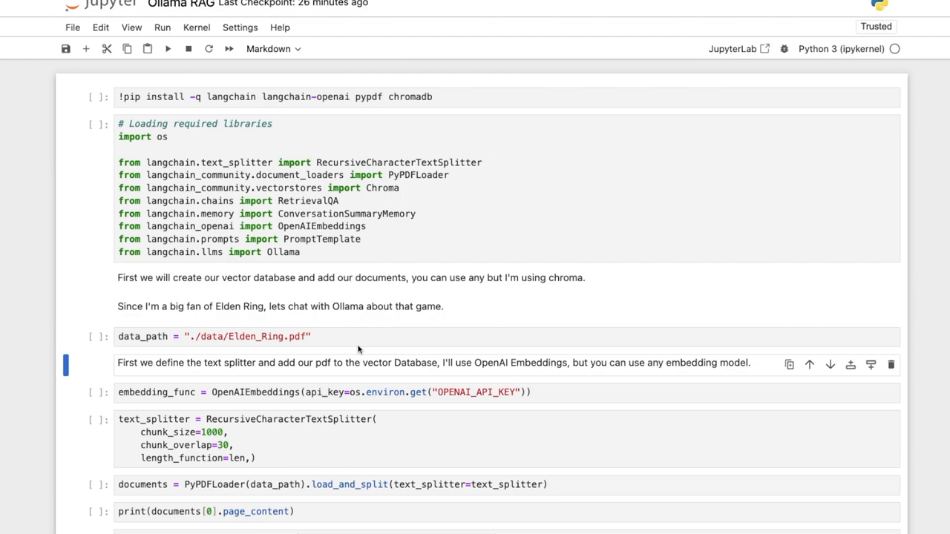
Run the pip install cell for LangChain, LangChain OpenAI, PyPDF and ChromaDB.
key("shift+enter")
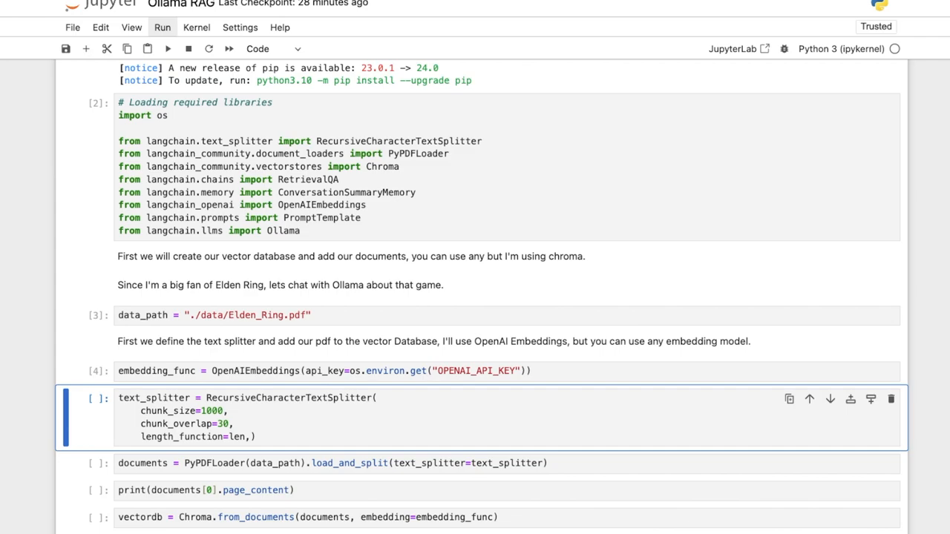
key("shift+enter")
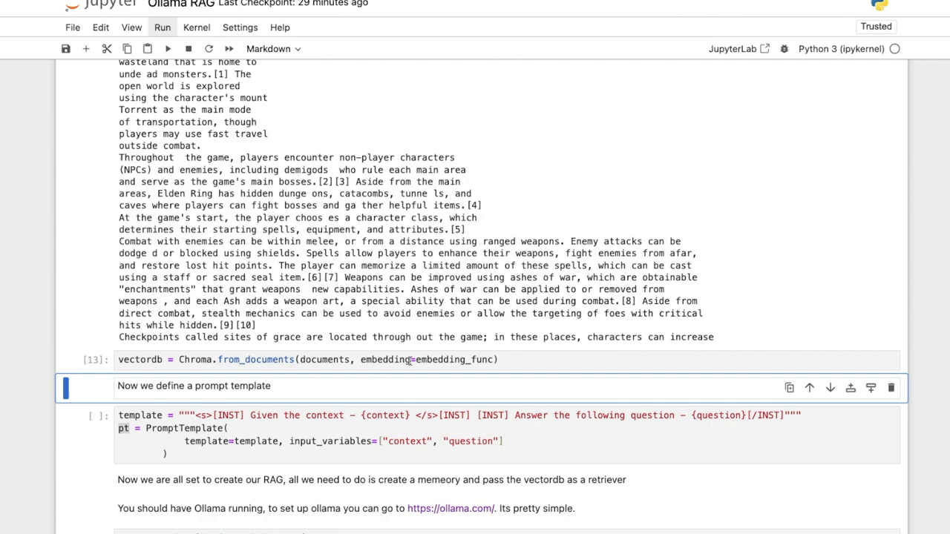
Select the PromptTemplate cell defining context and question variables after building the Chroma database.
left_click(162, 28)
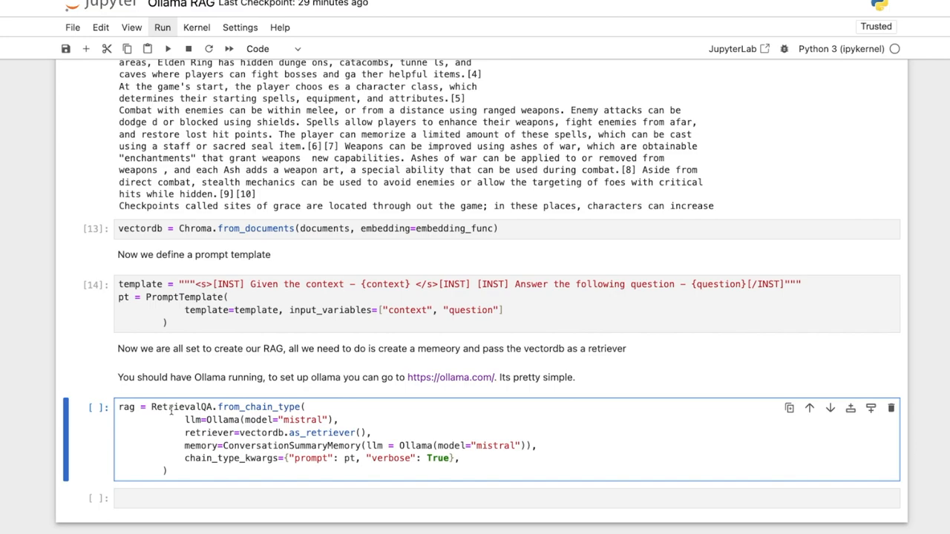
mouse_move(399, 455)
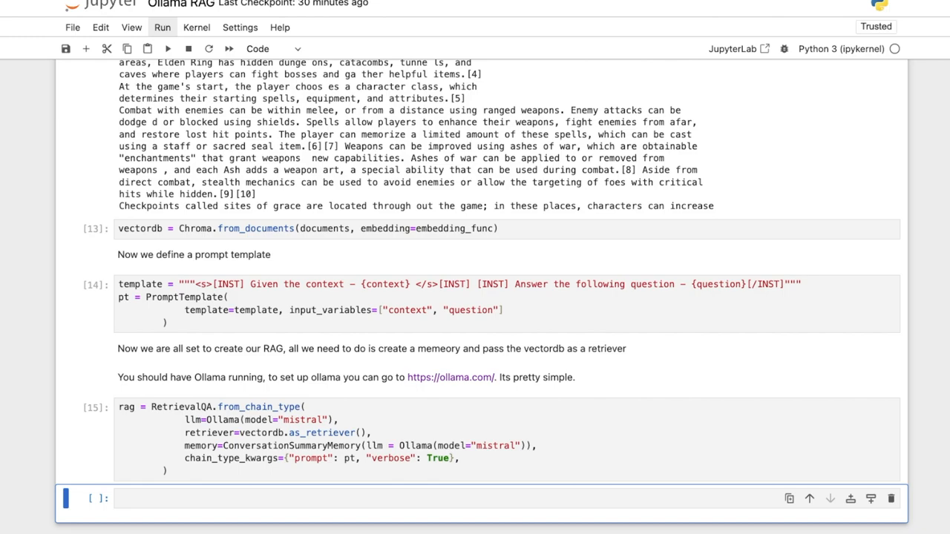
Enter the query rag.invoke("What is Elden Ring") into the empty cell.
type("rag.invoke(\"")
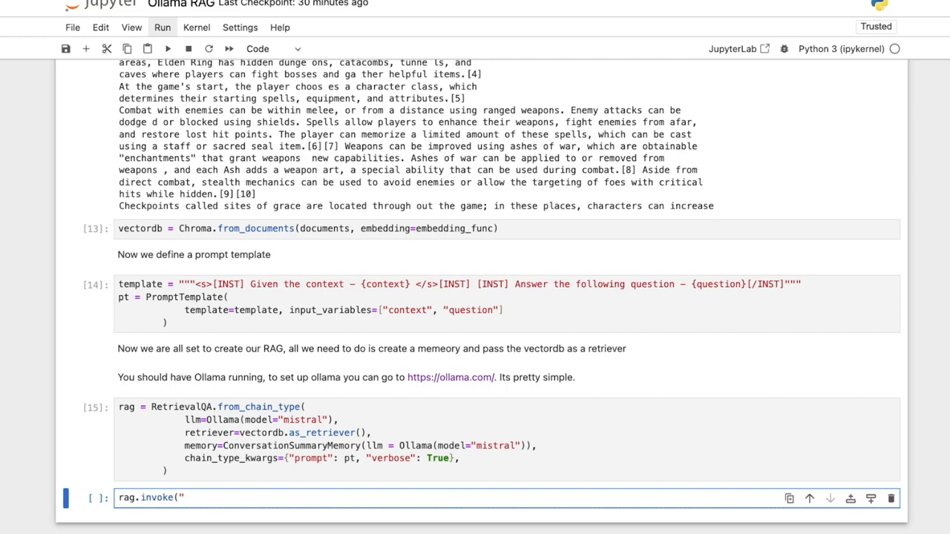
type("What is Elden Rings")
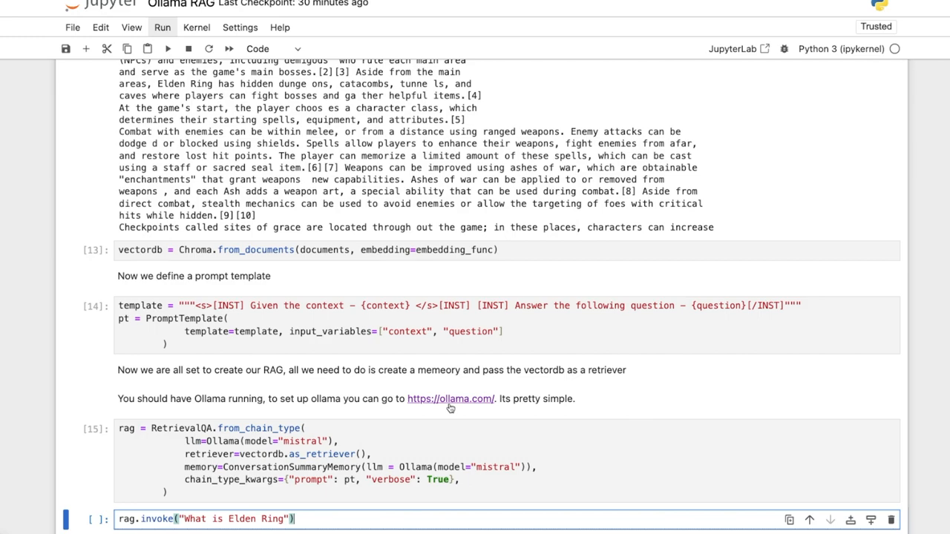
left_click(450, 399)
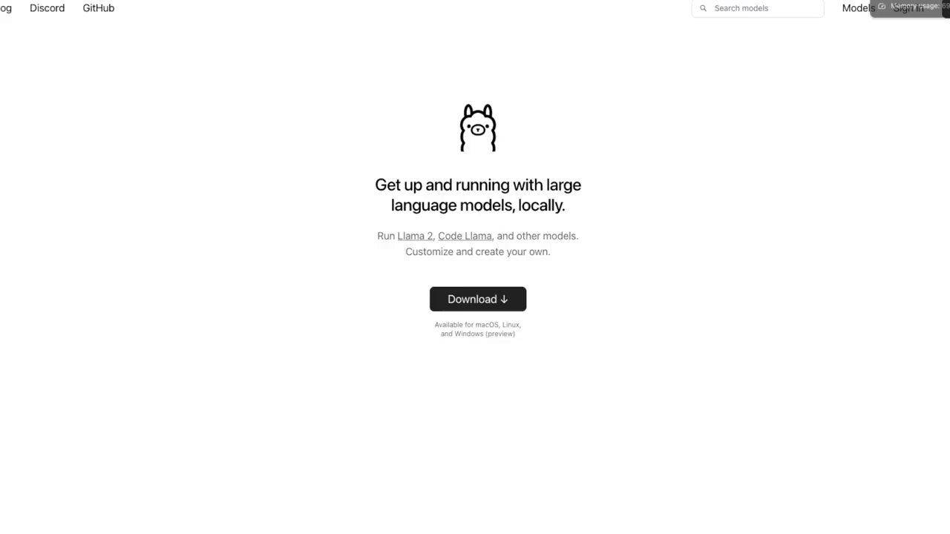
mouse_move(366, 275)
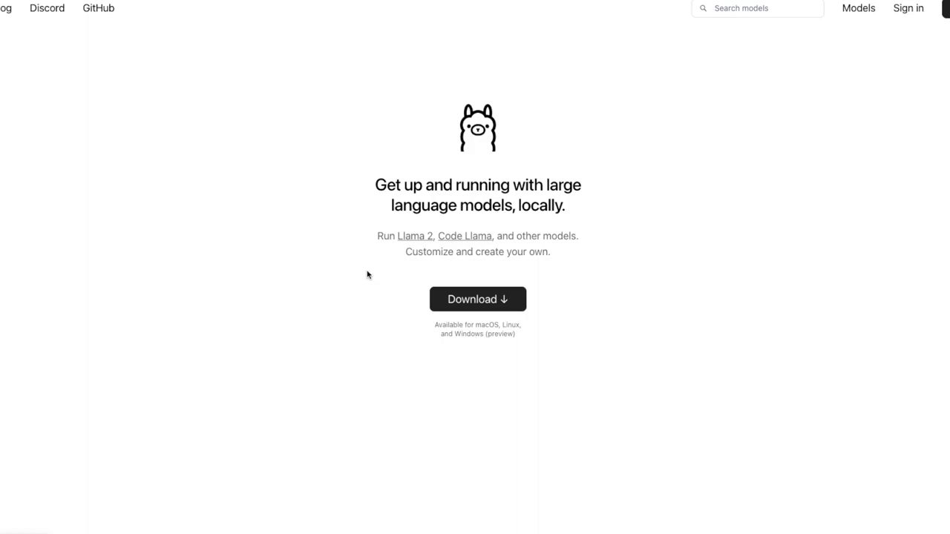
mouse_move(540, 344)
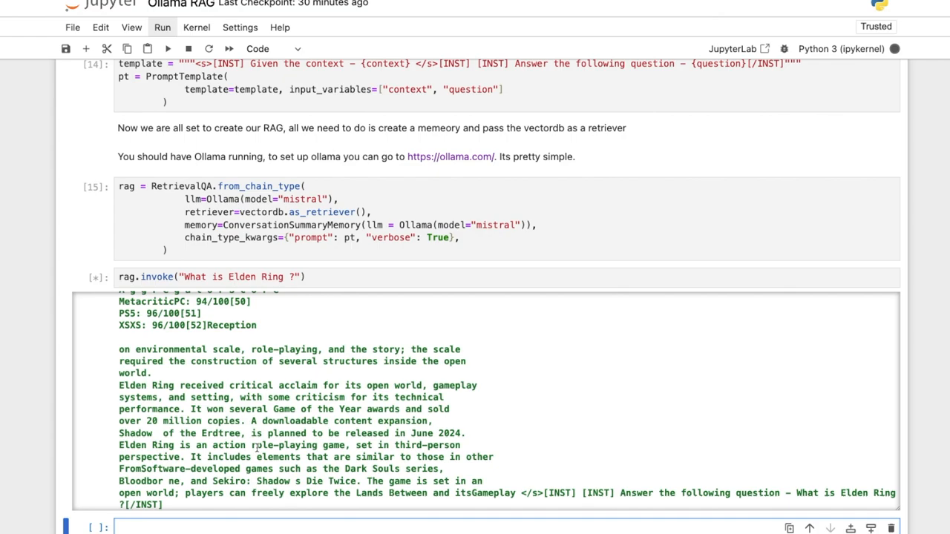
Scroll through the streaming verbose output of the Elden Ring query.
scroll("down", 3)
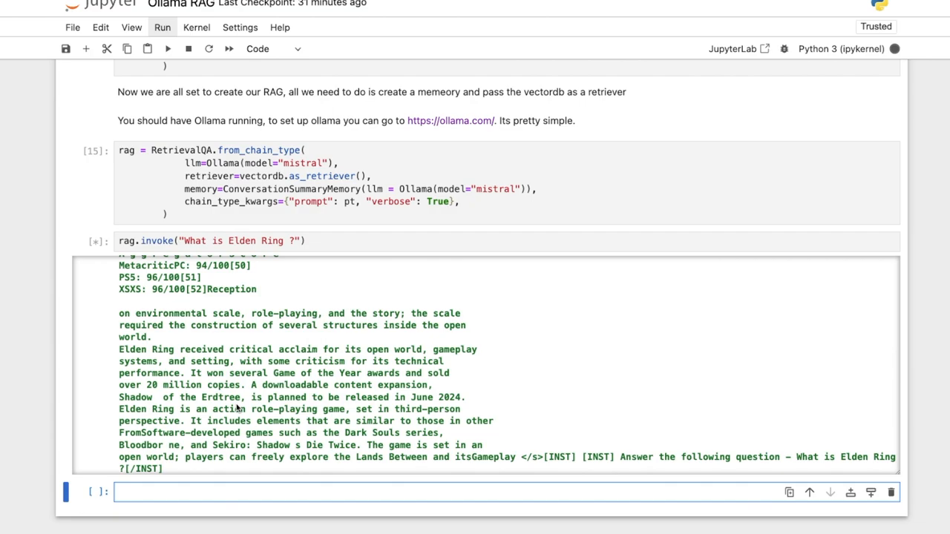
mouse_move(142, 224)
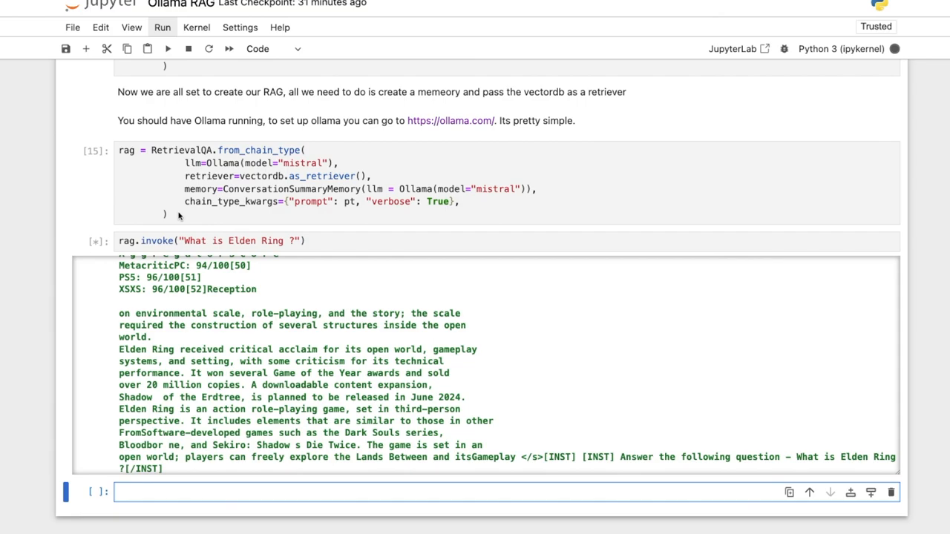
scroll("up", 3)
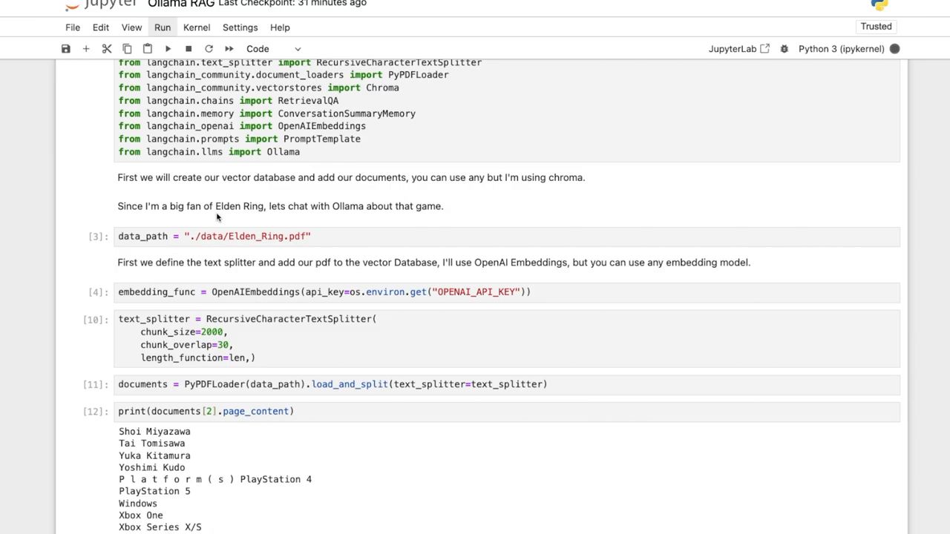
mouse_move(206, 222)
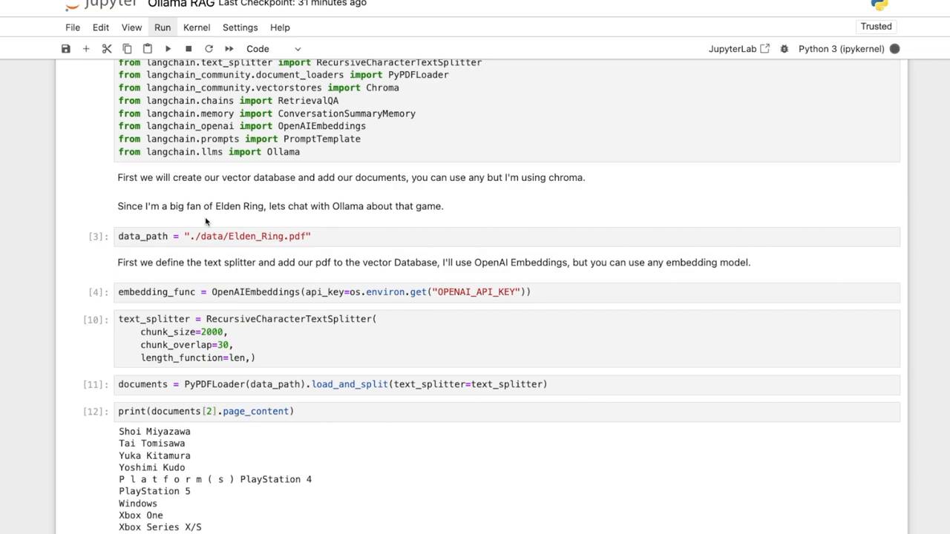
scroll("down", 3)
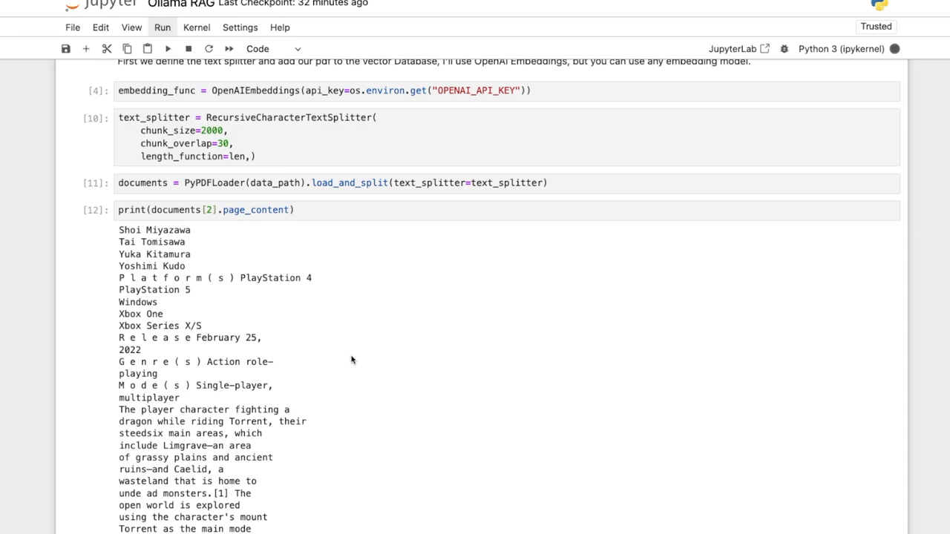
scroll("down", 3)
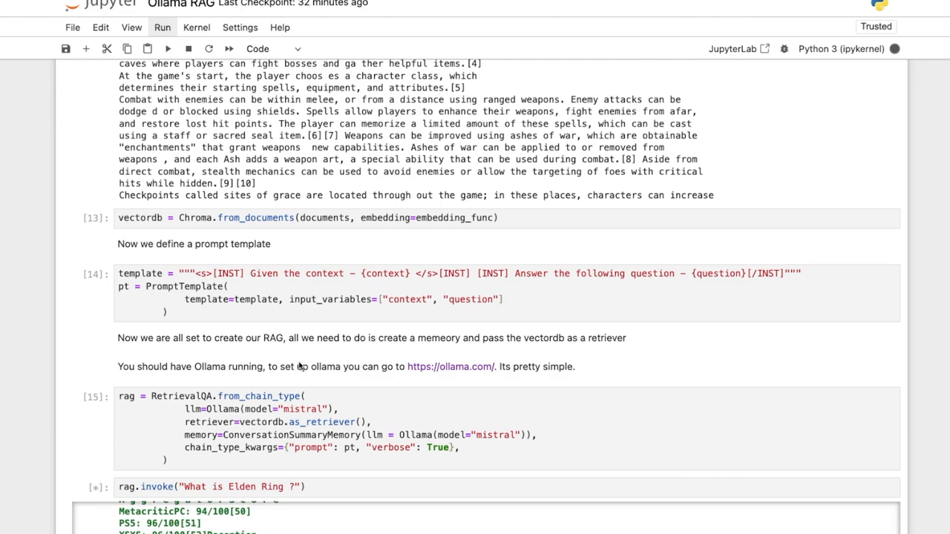
scroll("down", 3)
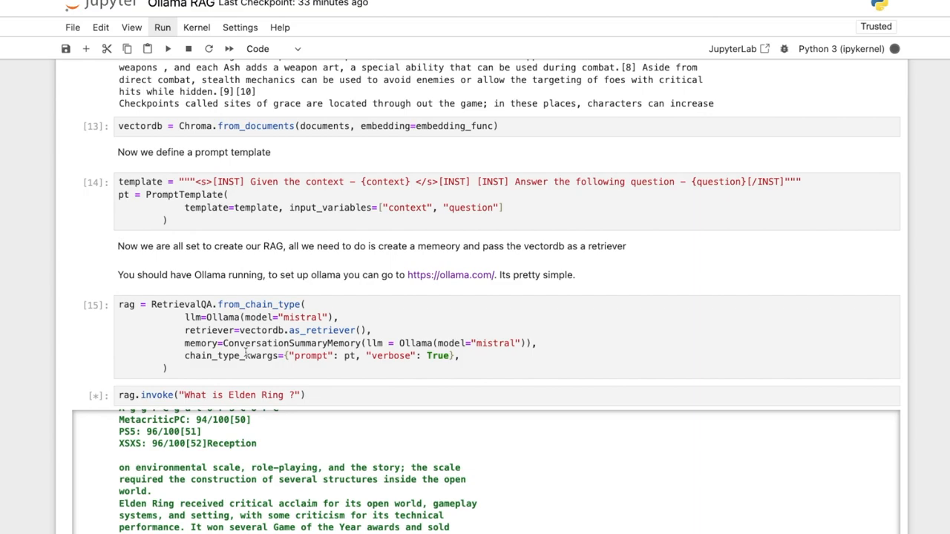
scroll("down", 3)
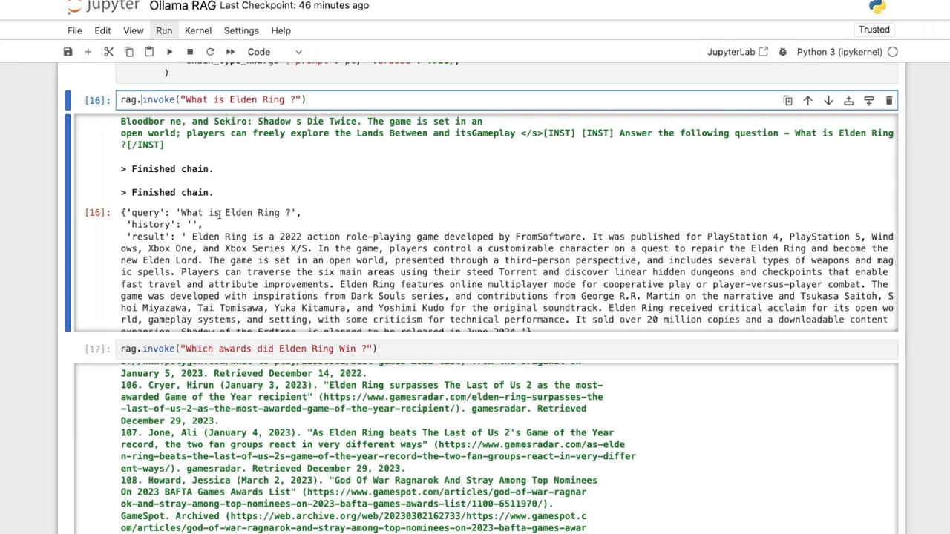
mouse_move(378, 239)
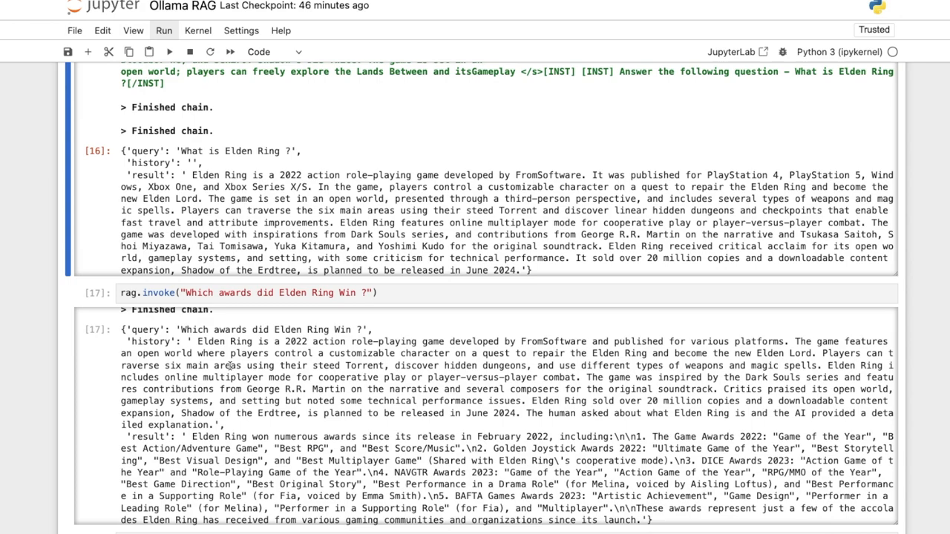
Scroll down to read the awards answer and summarized history in the output.
scroll("down", 3)
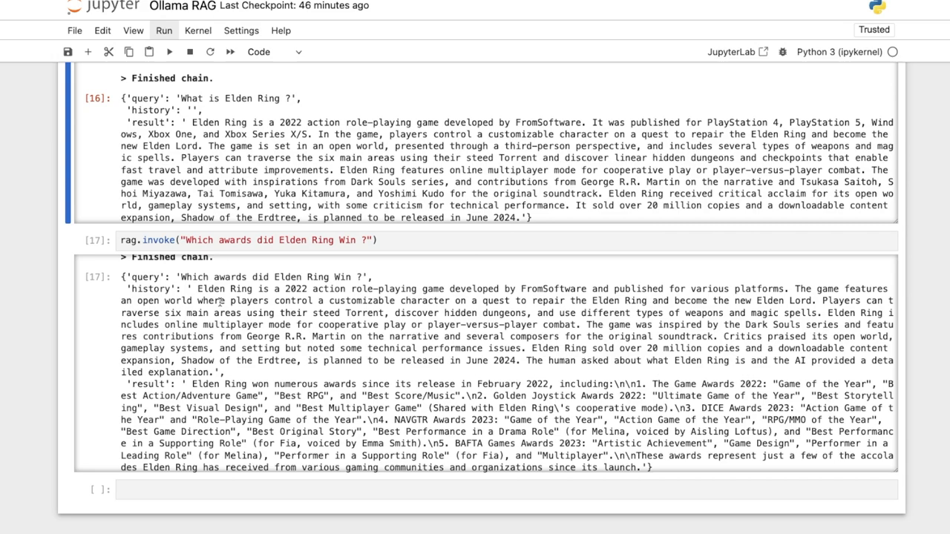
mouse_move(556, 361)
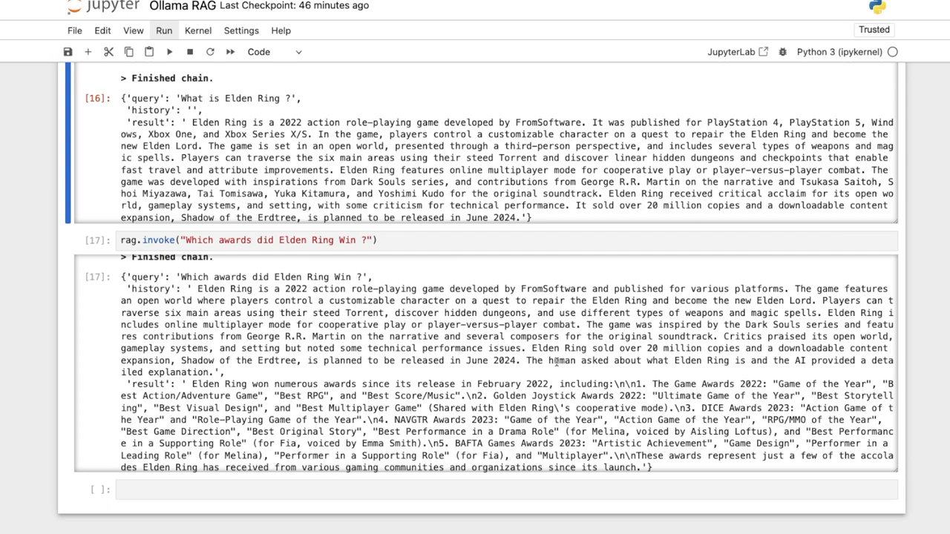